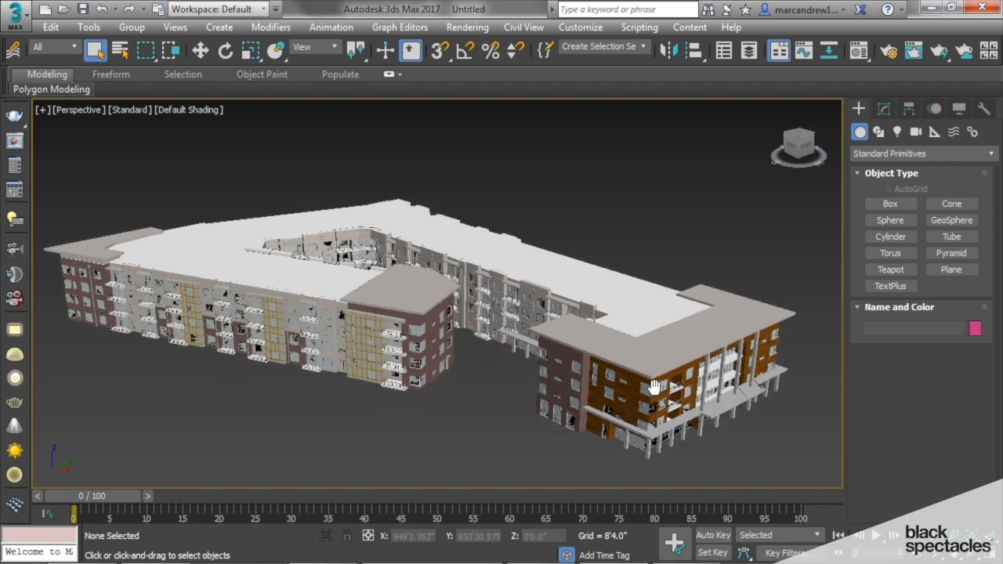
Step: Browse into the course Source folder and open the SP site plan image
{"action": "left_click_drag", "start_coordinate": [654, 384], "coordinate": [647, 376]}
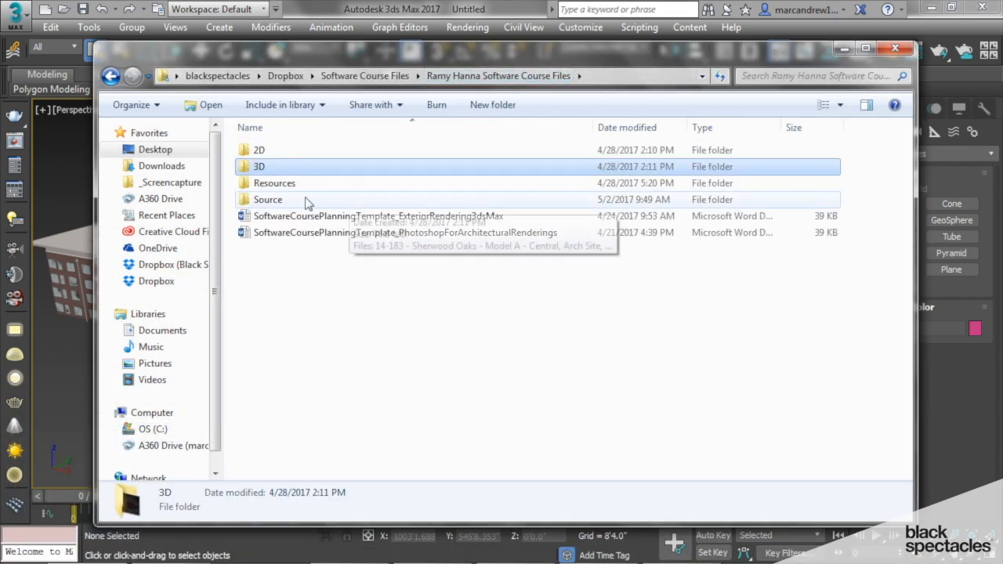
{"action": "double_click", "coordinate": [269, 199]}
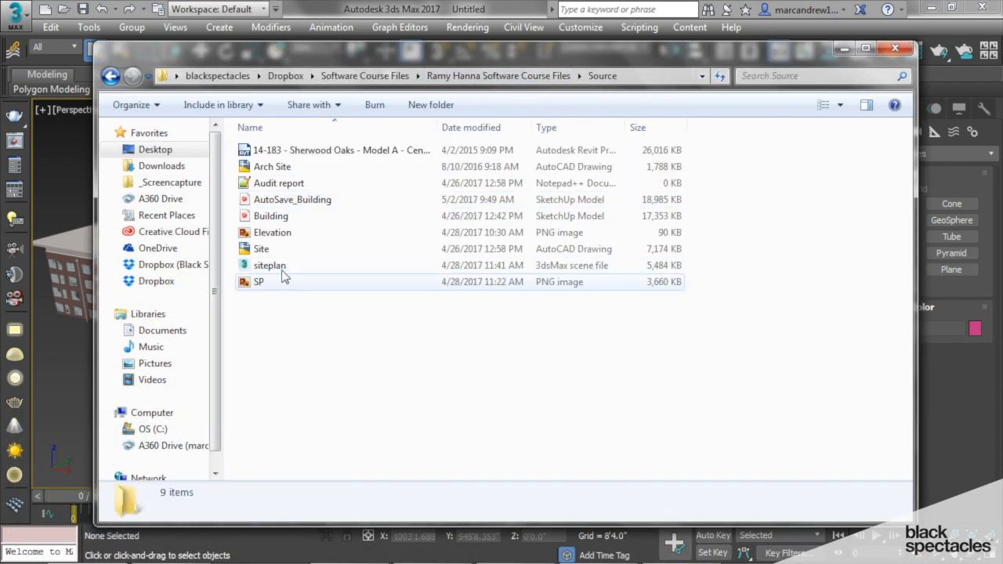
{"action": "double_click", "coordinate": [259, 281]}
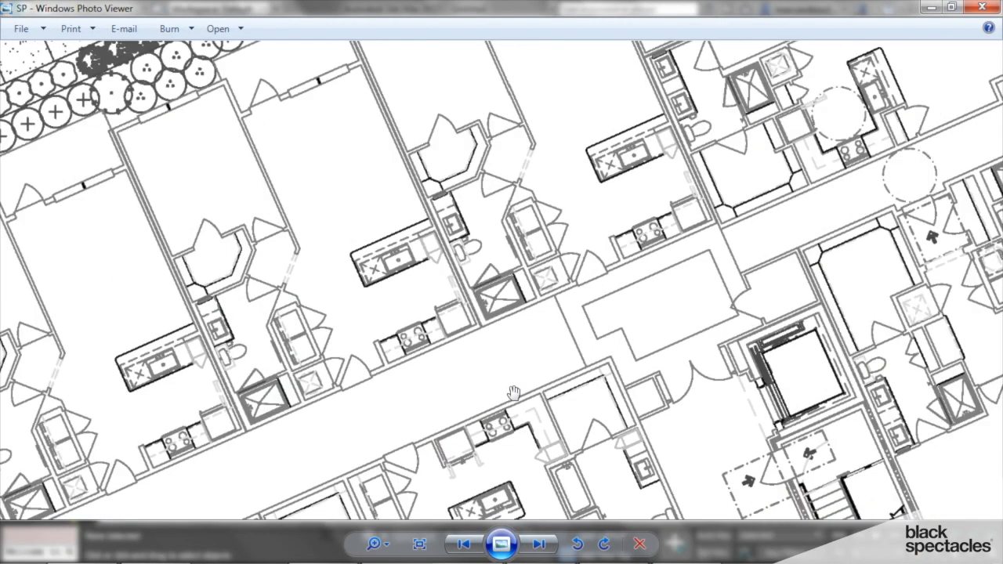
Step: Pan the SP site plan across the parking, gate, courtyard plaza and plant legend
{"action": "left_click_drag", "start_coordinate": [513, 392], "coordinate": [298, 190]}
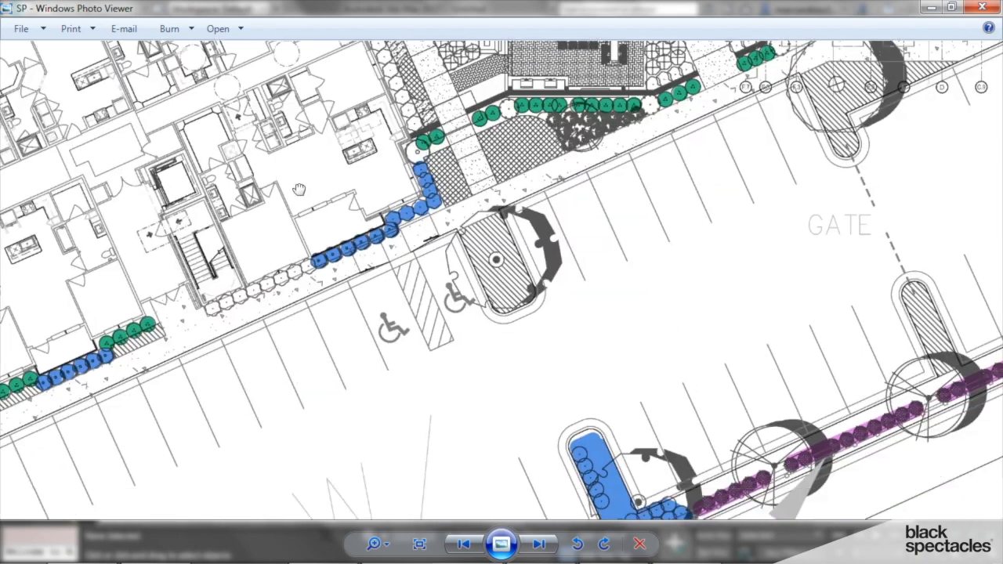
{"action": "left_click_drag", "start_coordinate": [297, 191], "coordinate": [486, 259]}
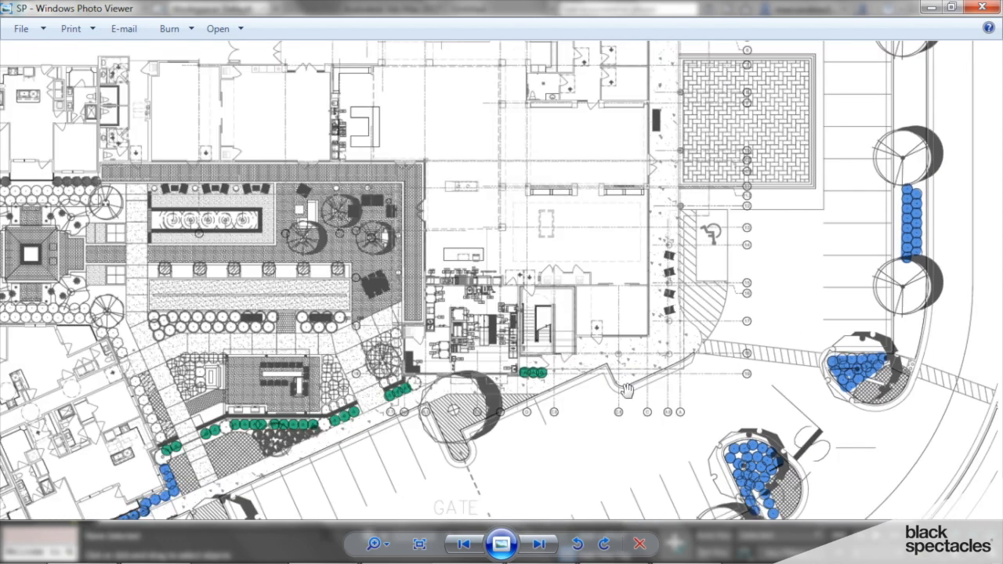
{"action": "left_click_drag", "start_coordinate": [627, 388], "coordinate": [419, 439]}
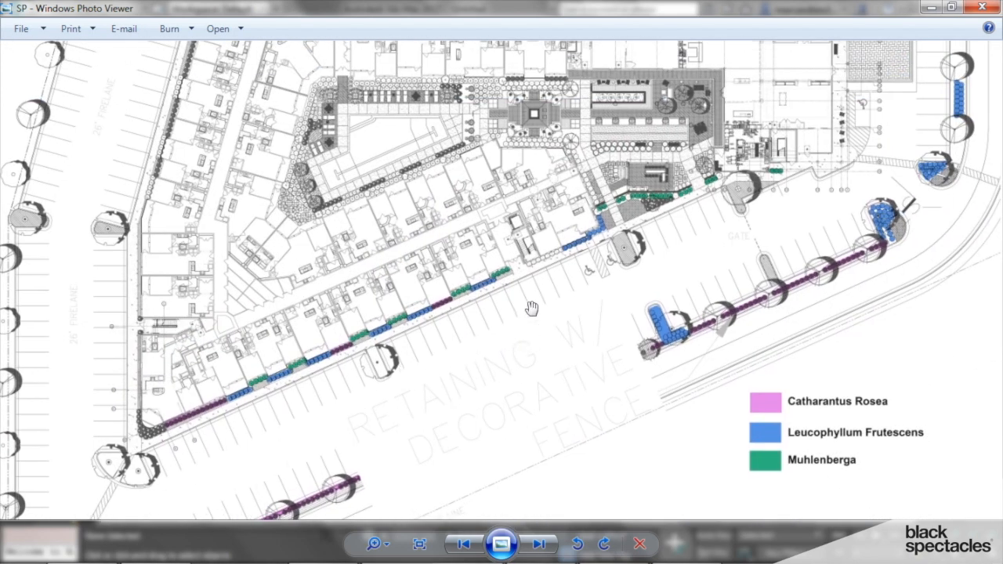
{"action": "mouse_move", "coordinate": [898, 111]}
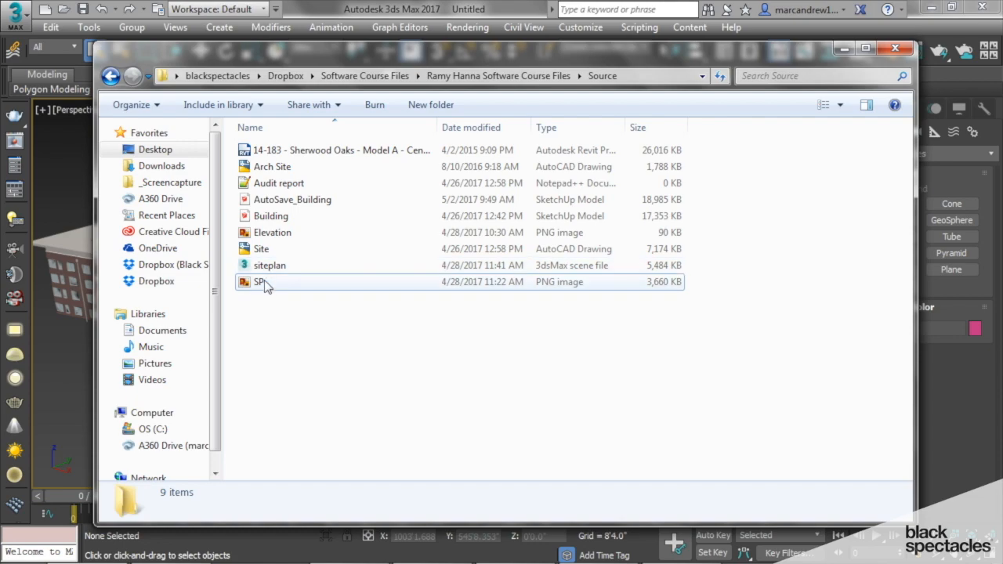
{"action": "double_click", "coordinate": [260, 282]}
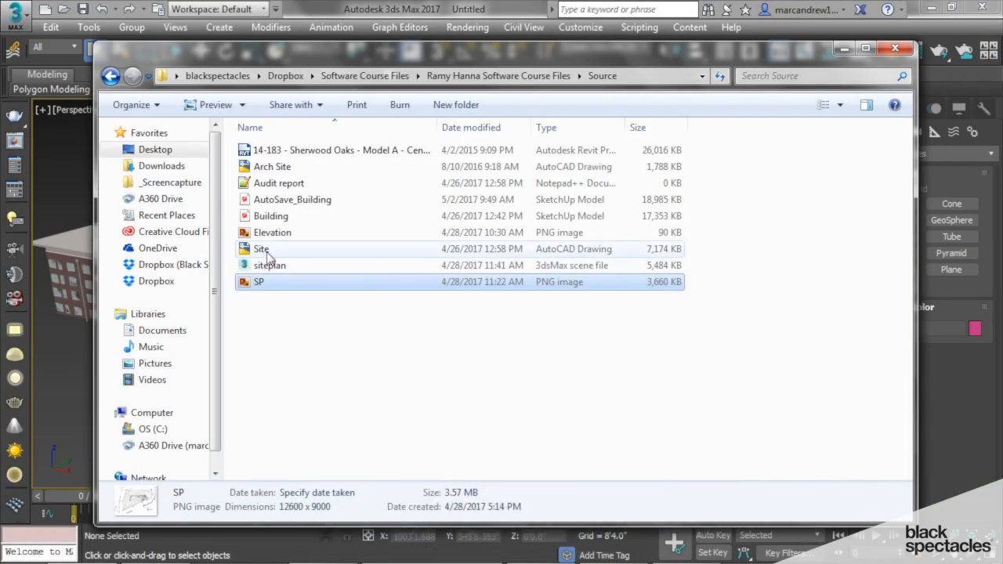
{"action": "double_click", "coordinate": [272, 166]}
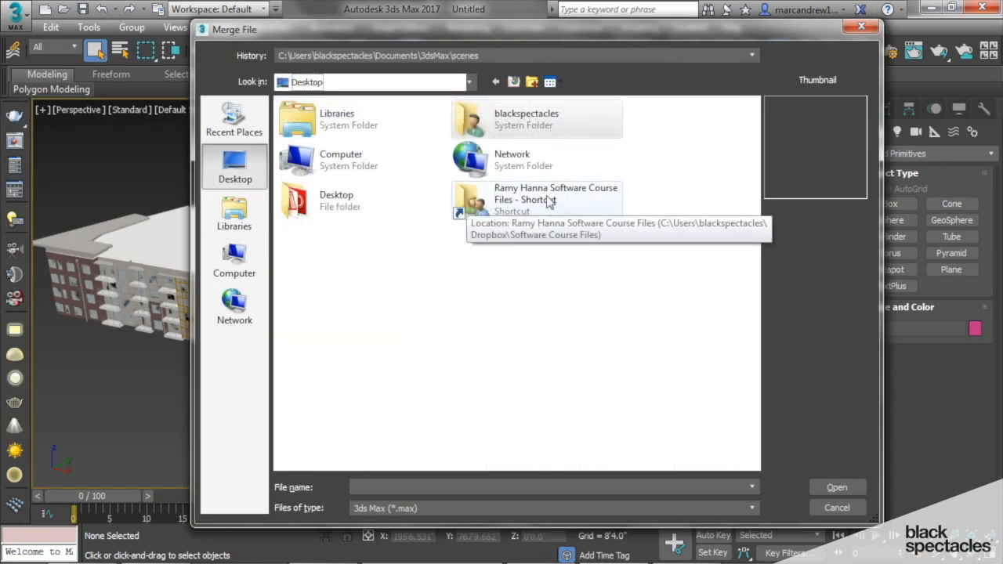
Step: Merge all objects from siteplan.max in the Source folder into the building scene
{"action": "double_click", "coordinate": [537, 199]}
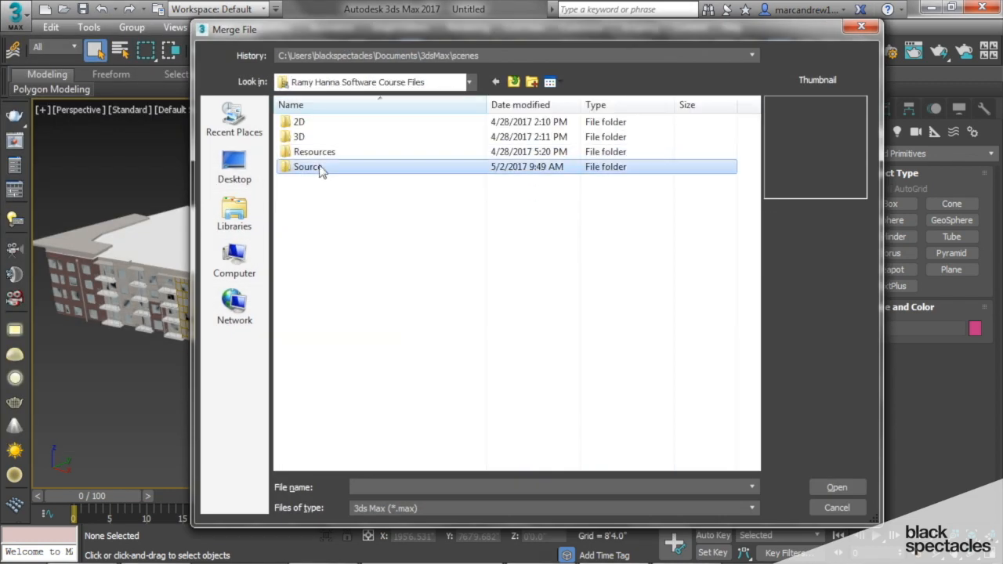
{"action": "double_click", "coordinate": [306, 166]}
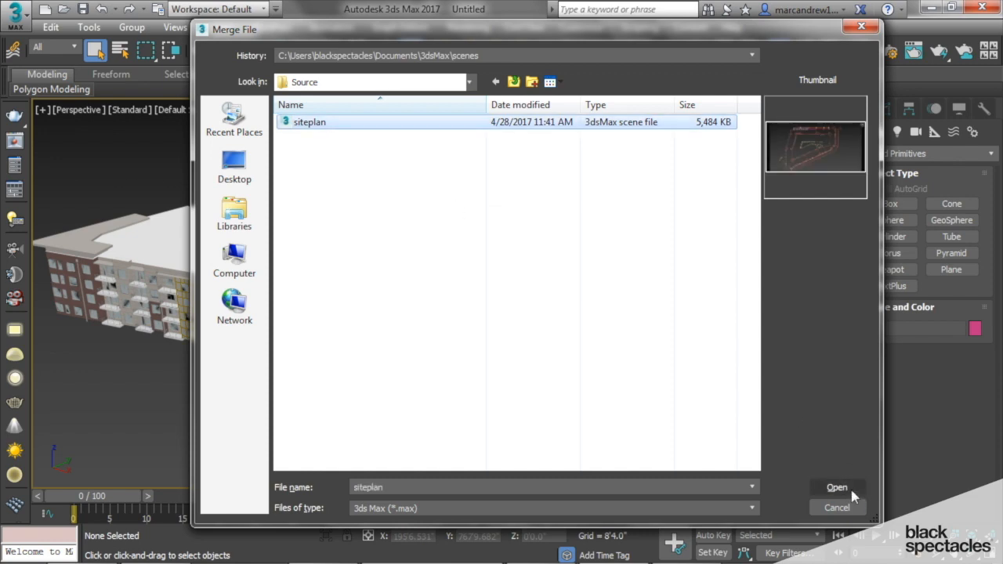
{"action": "left_click", "coordinate": [837, 487]}
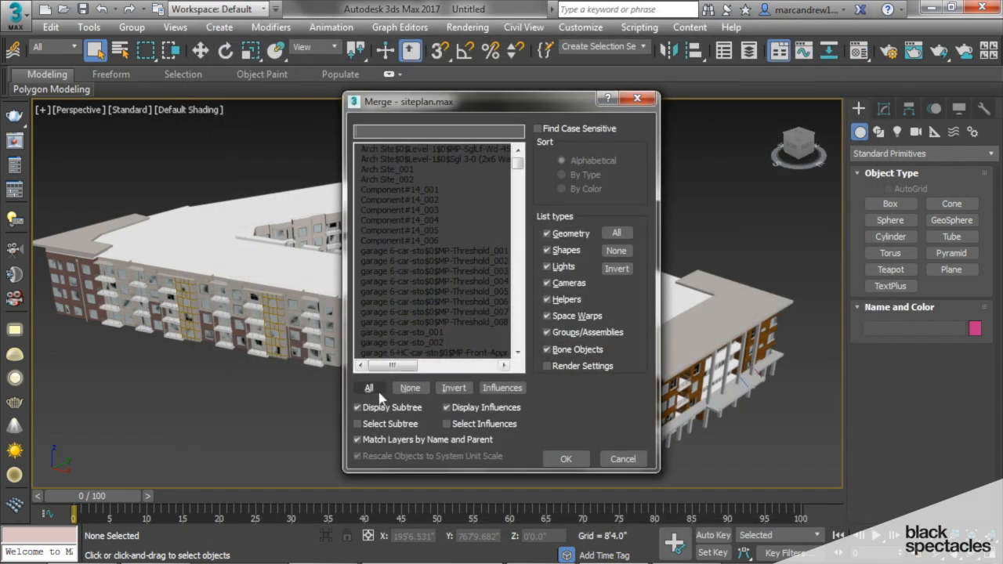
{"action": "left_click", "coordinate": [369, 387]}
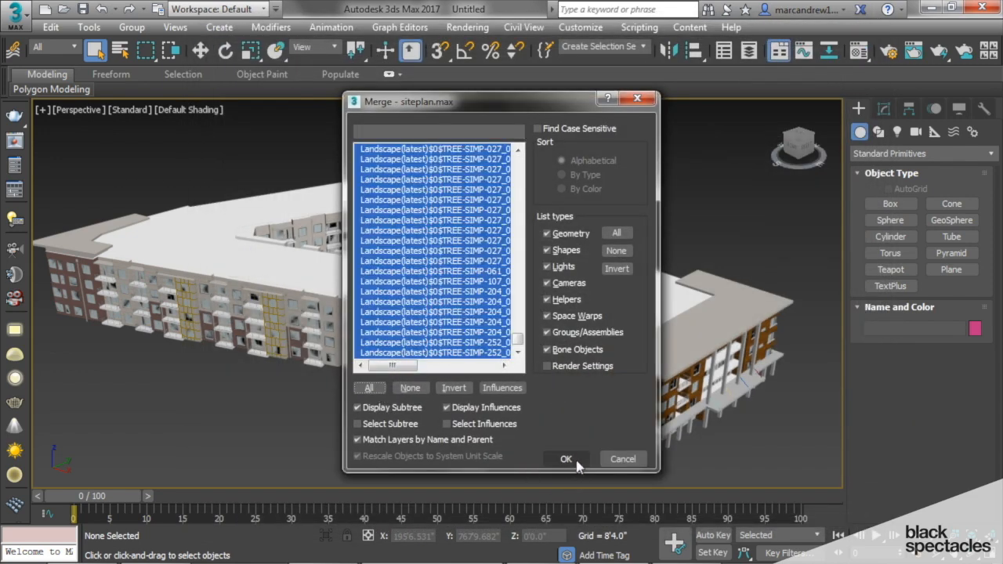
{"action": "left_click", "coordinate": [565, 458]}
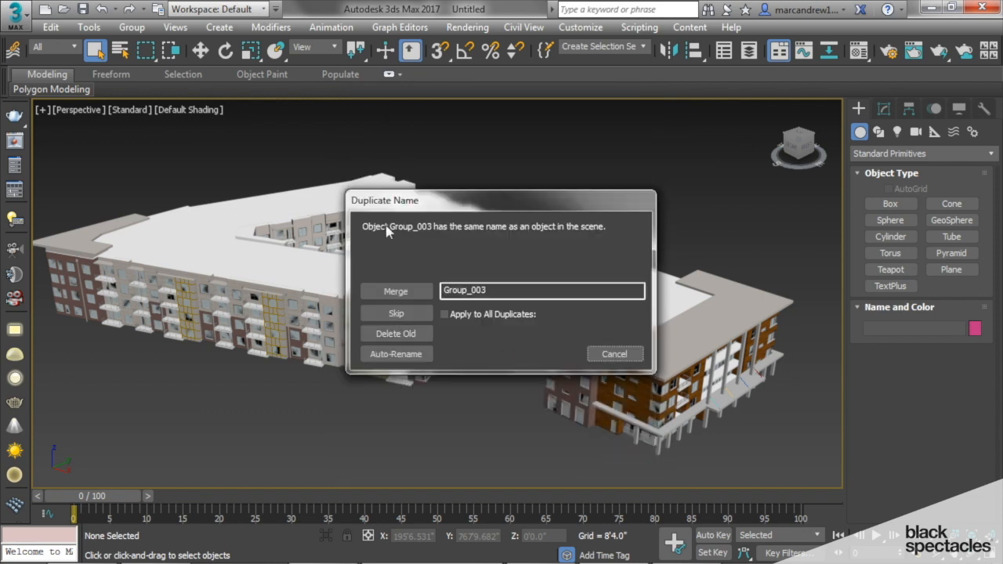
{"action": "mouse_move", "coordinate": [414, 236]}
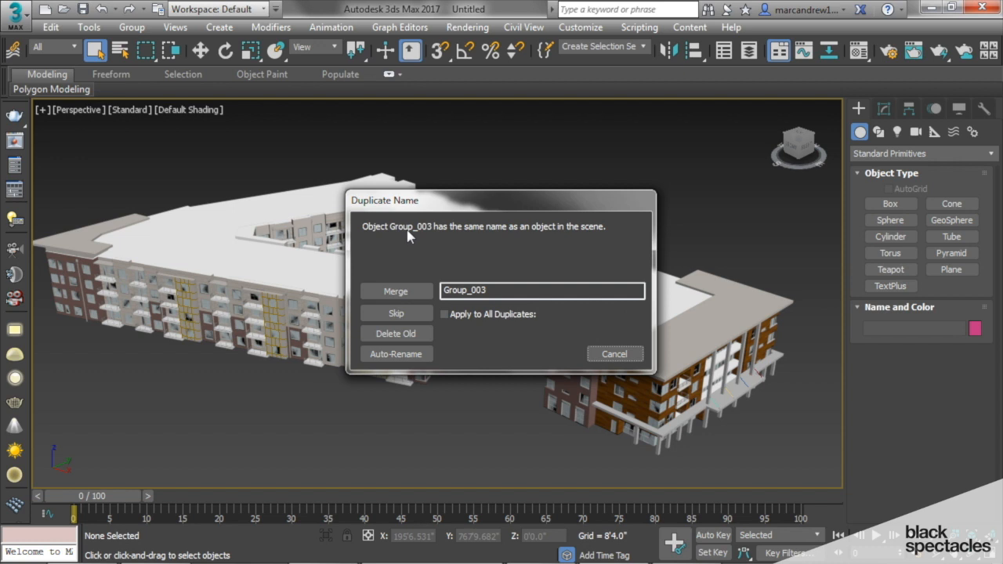
{"action": "mouse_move", "coordinate": [482, 317]}
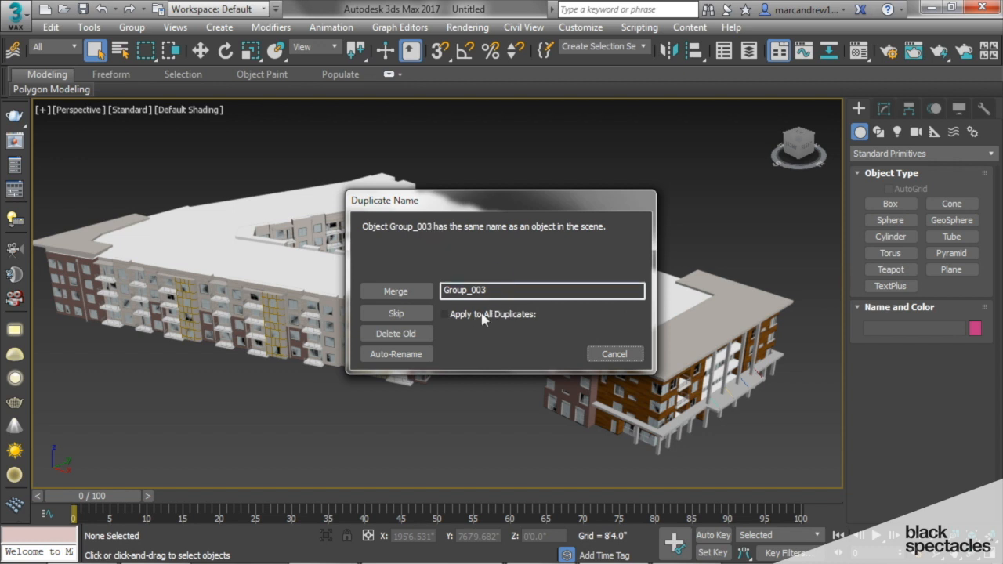
Step: Auto-Rename every duplicate-named siteplan object, applied to all duplicates
{"action": "left_click", "coordinate": [444, 315]}
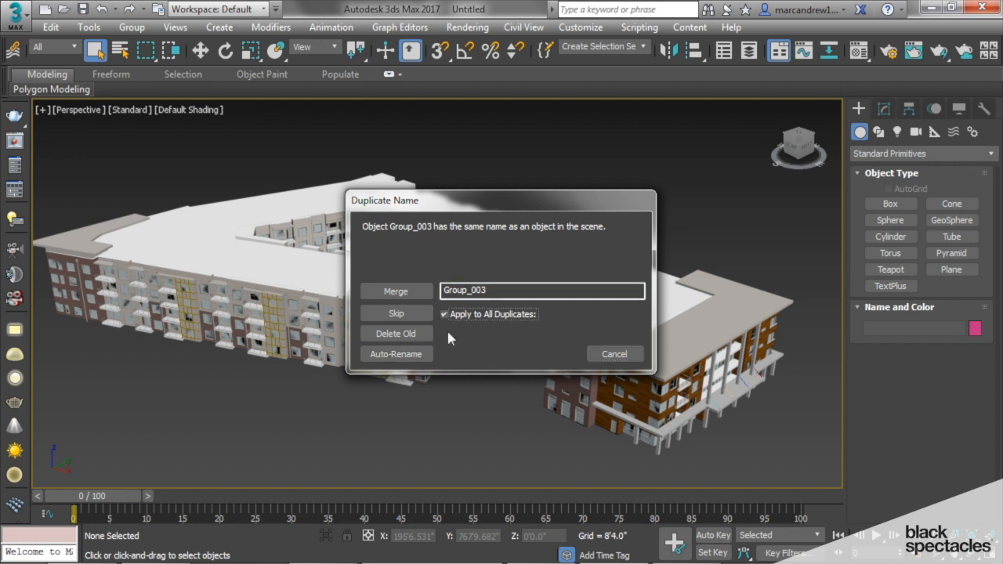
{"action": "mouse_move", "coordinate": [444, 348]}
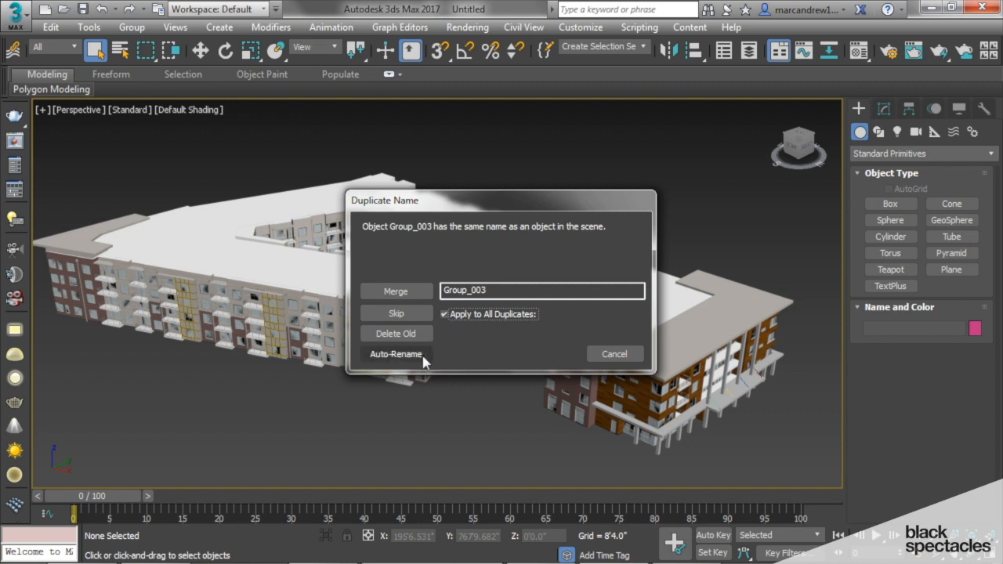
{"action": "left_click", "coordinate": [395, 354]}
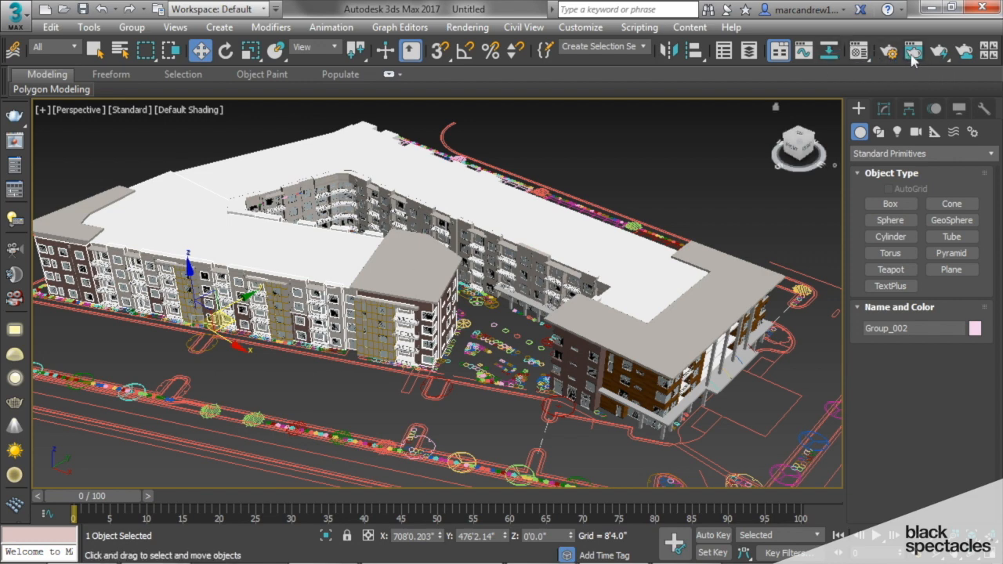
{"action": "mouse_move", "coordinate": [912, 52]}
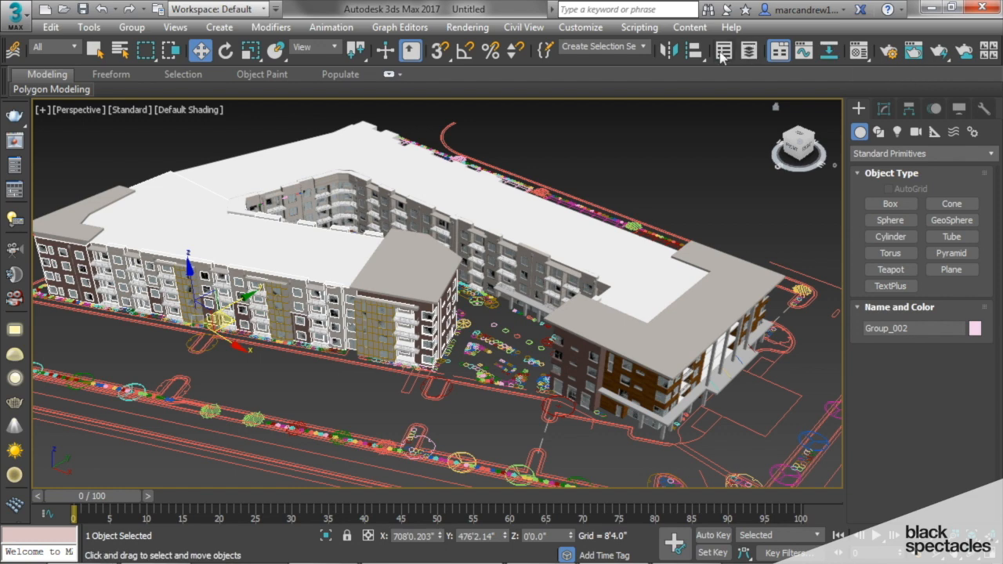
{"action": "mouse_move", "coordinate": [828, 51]}
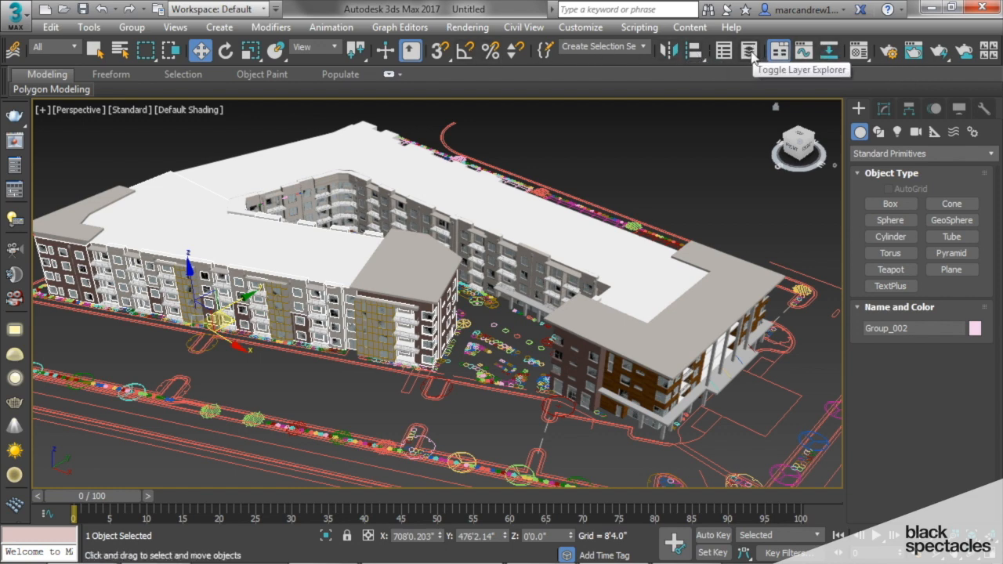
Step: Open the Layer Explorer, collapse Layer0's object list, and select Layer0
{"action": "left_click", "coordinate": [750, 51]}
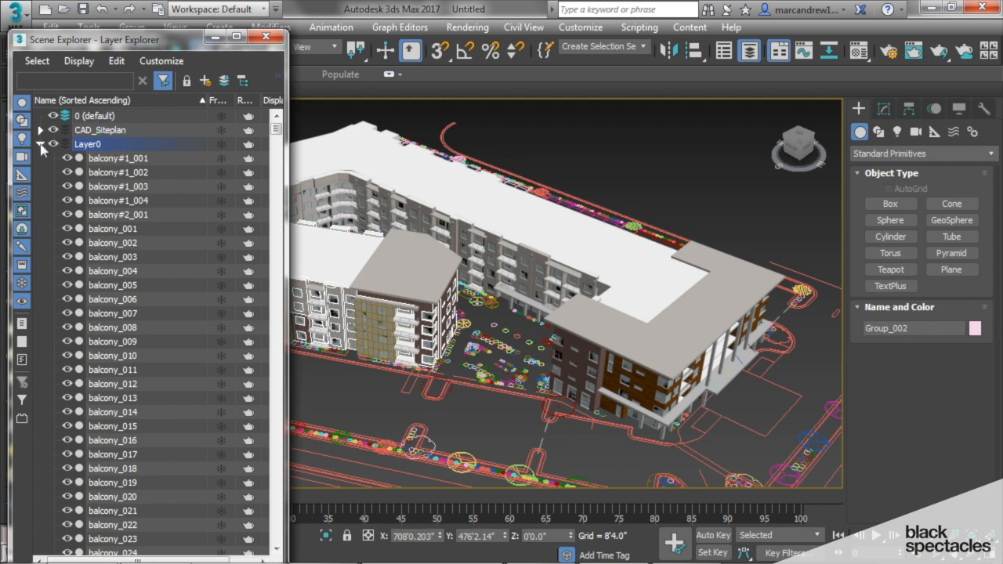
{"action": "left_click", "coordinate": [40, 144]}
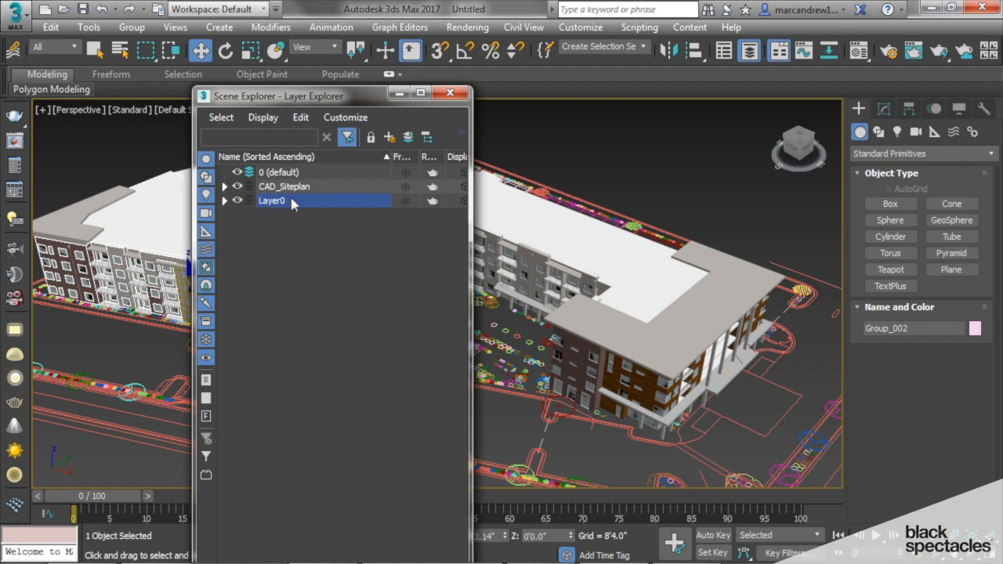
{"action": "mouse_move", "coordinate": [319, 202]}
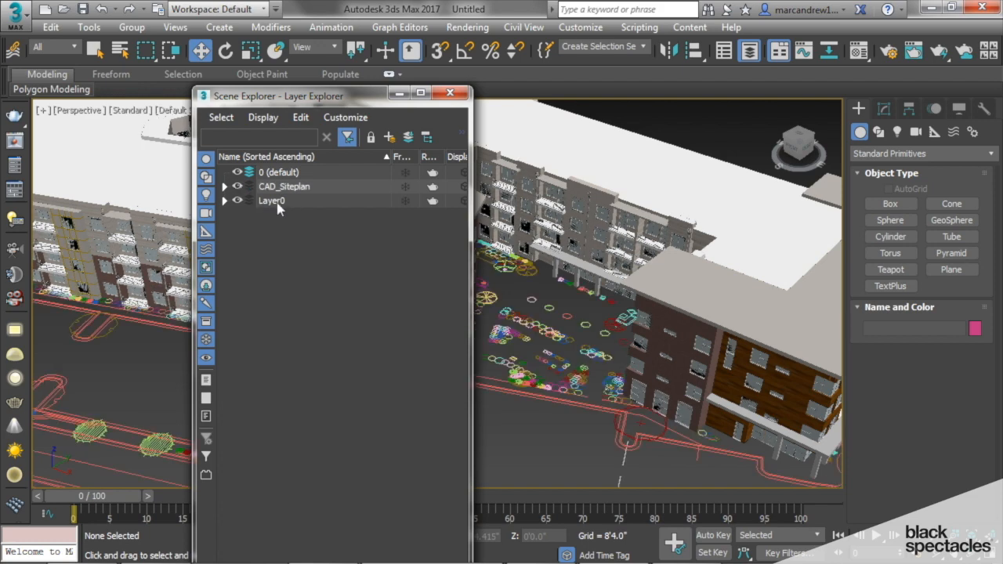
{"action": "left_click", "coordinate": [272, 201]}
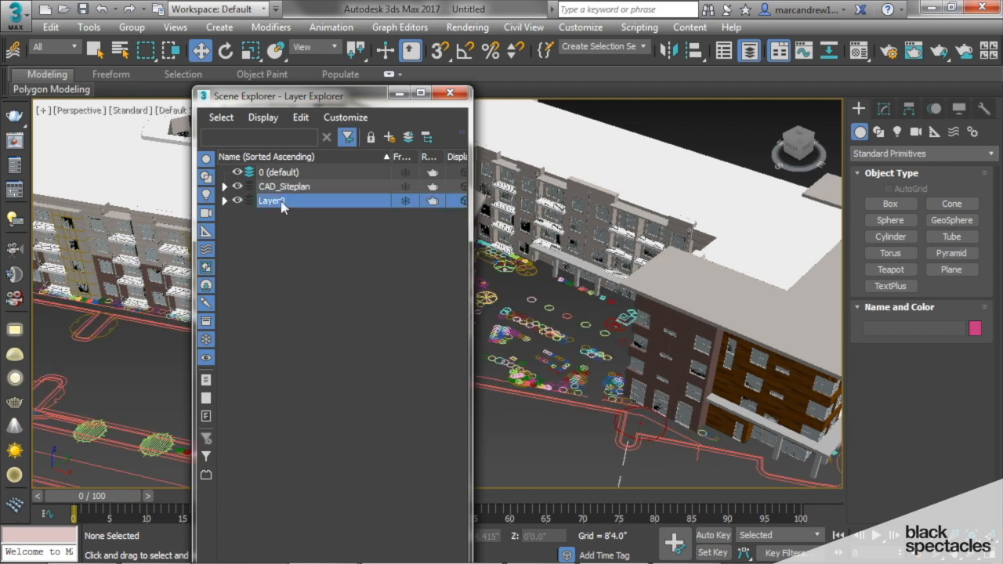
Step: Rename the Layer0 layer to BLDG in the Layer Explorer
{"action": "double_click", "coordinate": [271, 201]}
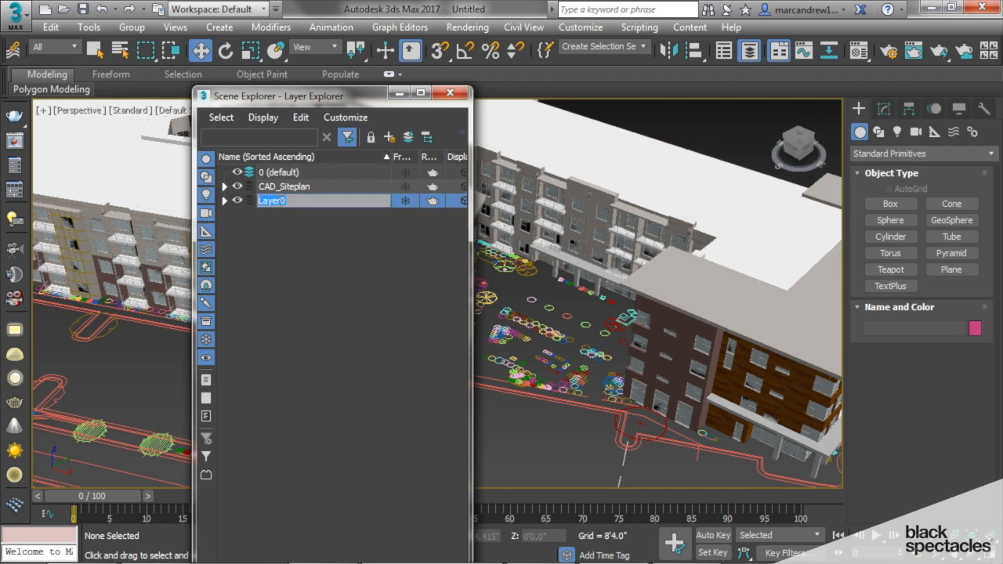
{"action": "type", "text": "B"}
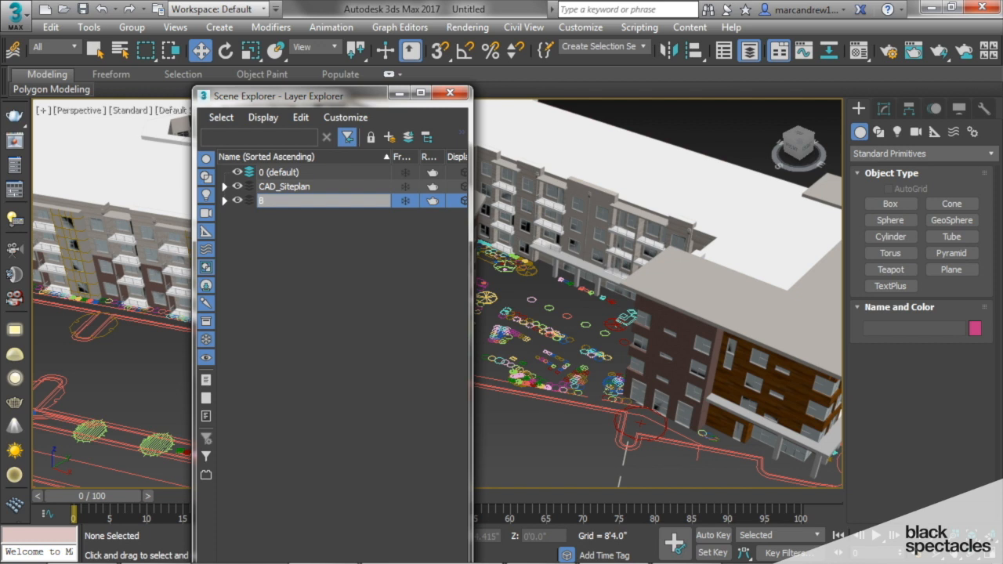
{"action": "type", "text": "BLDF"}
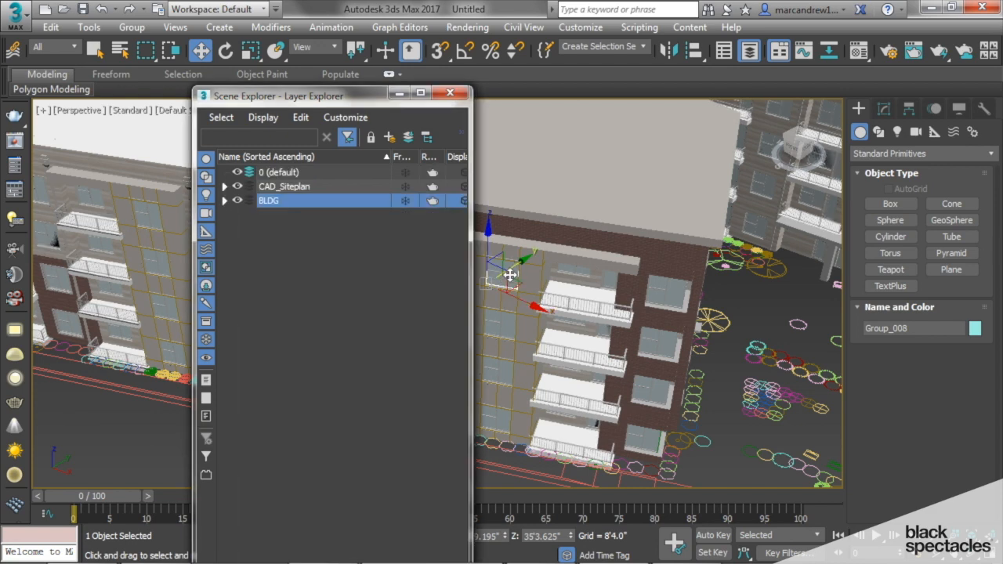
{"action": "mouse_move", "coordinate": [498, 282]}
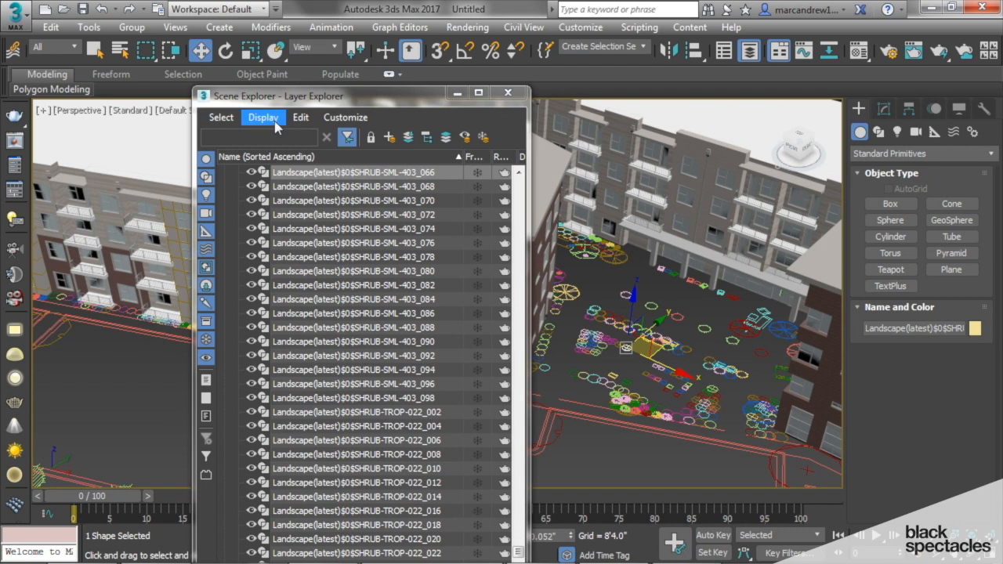
Step: Uncheck Auto-Expand to Selection in the Layer Explorer's Display menu
{"action": "left_click", "coordinate": [262, 117]}
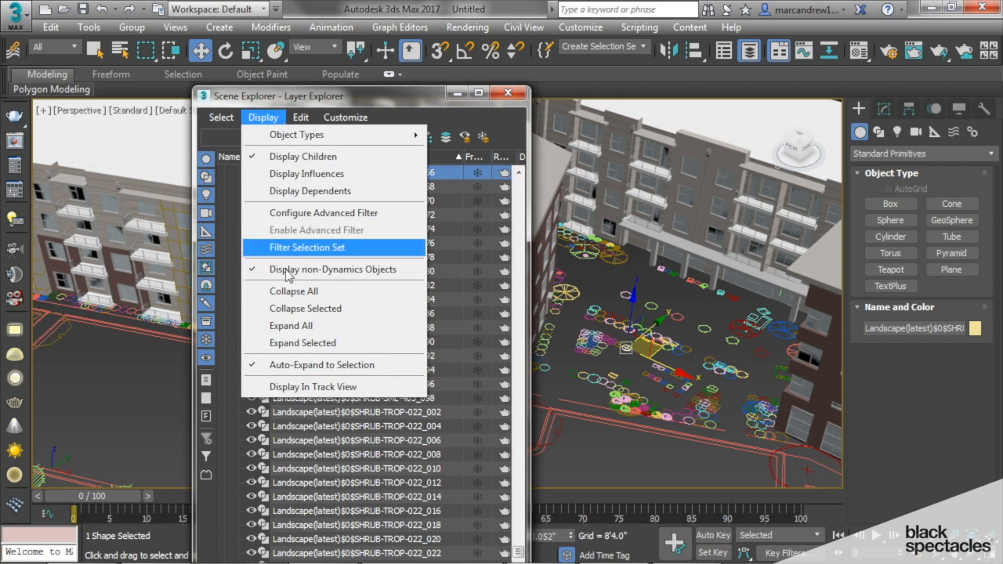
{"action": "mouse_move", "coordinate": [321, 364]}
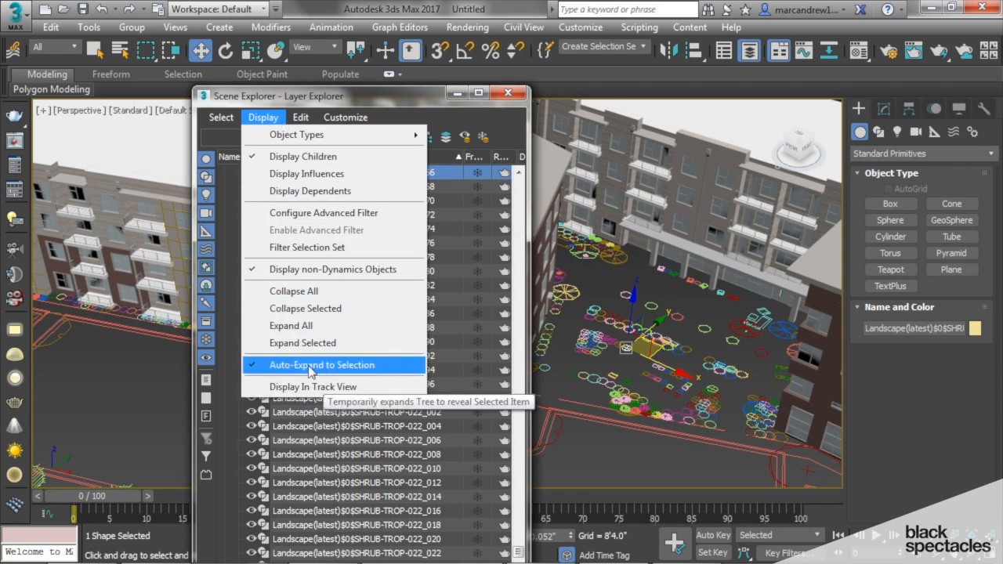
{"action": "left_click", "coordinate": [321, 365]}
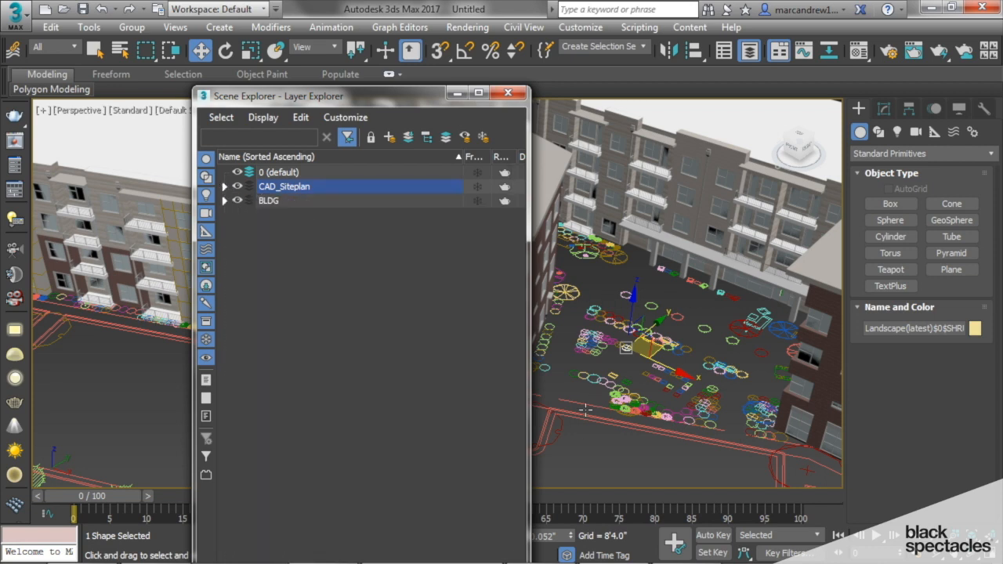
Step: Deselect the currently selected shrub shape
{"action": "left_click", "coordinate": [268, 200]}
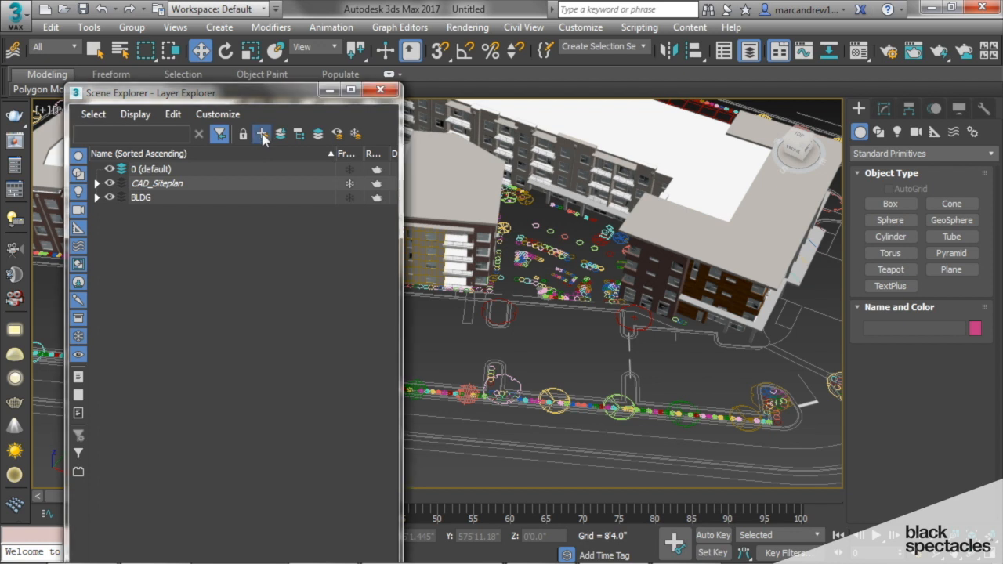
Step: Create a layer named SITE and set it as the current layer
{"action": "left_click", "coordinate": [262, 134]}
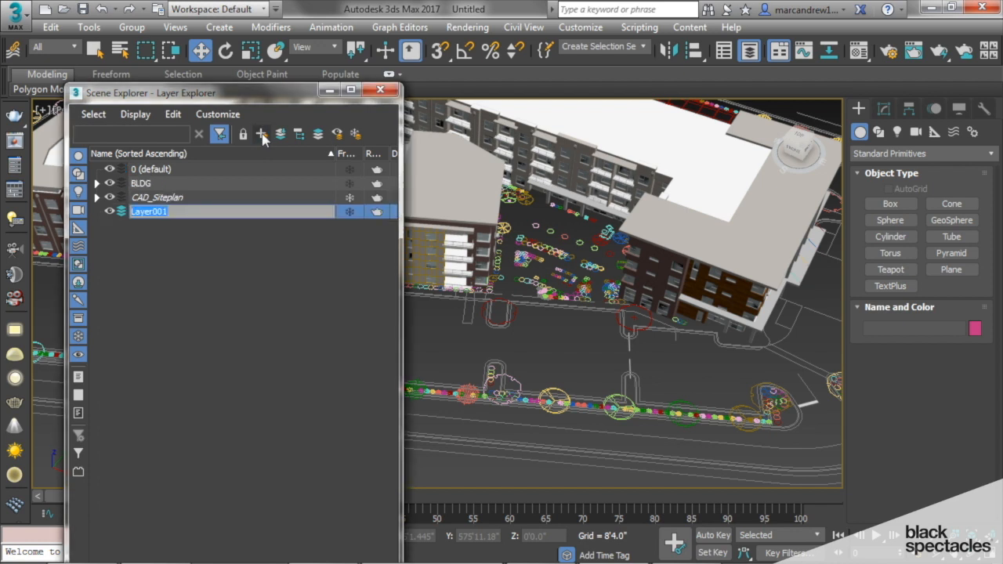
{"action": "type", "text": "SITE"}
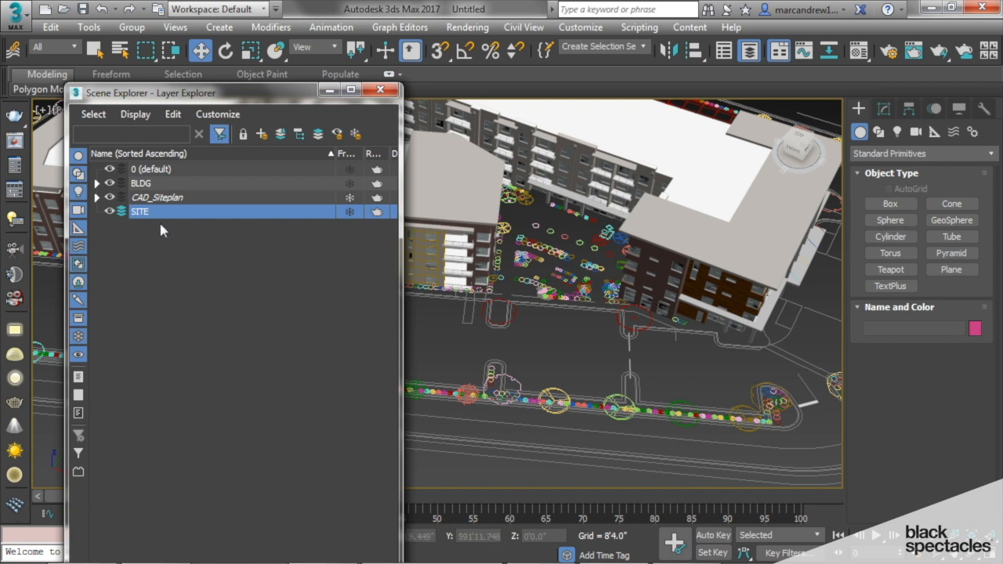
{"action": "mouse_move", "coordinate": [164, 210]}
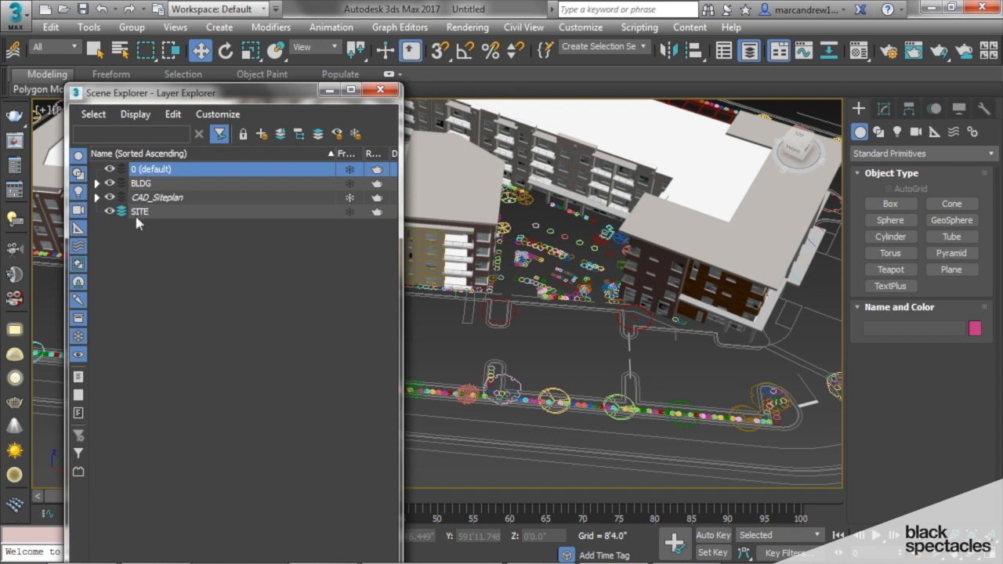
{"action": "left_click", "coordinate": [891, 204]}
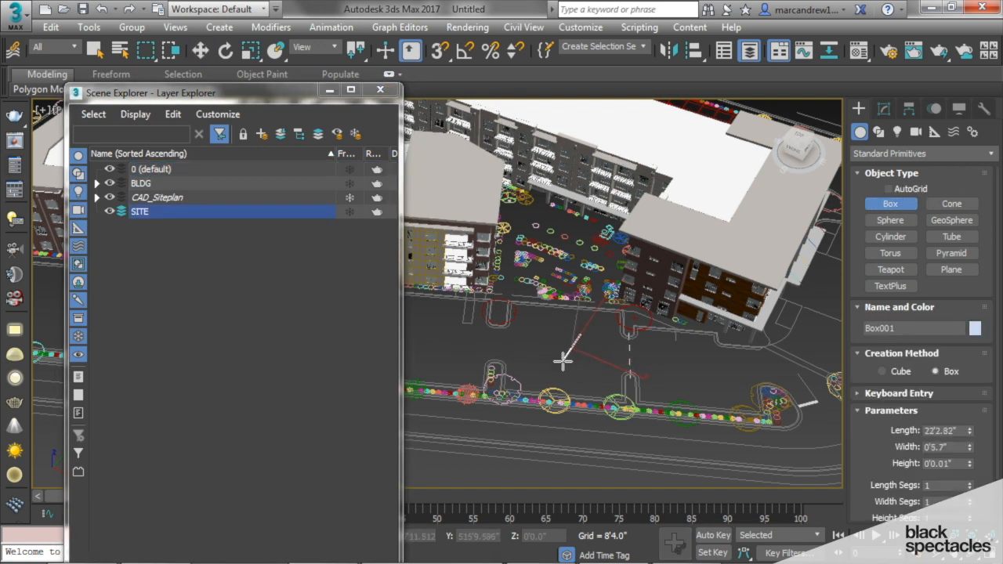
Step: Draw a test box near the road and select the box entries under SITE, ending on Box004
{"action": "left_click_drag", "start_coordinate": [564, 361], "coordinate": [588, 337]}
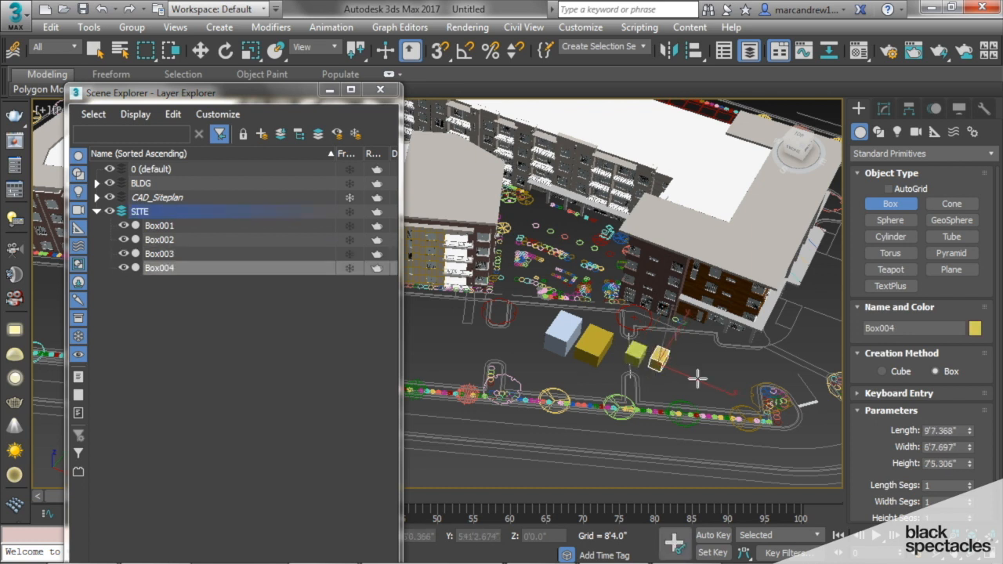
{"action": "left_click", "coordinate": [159, 239]}
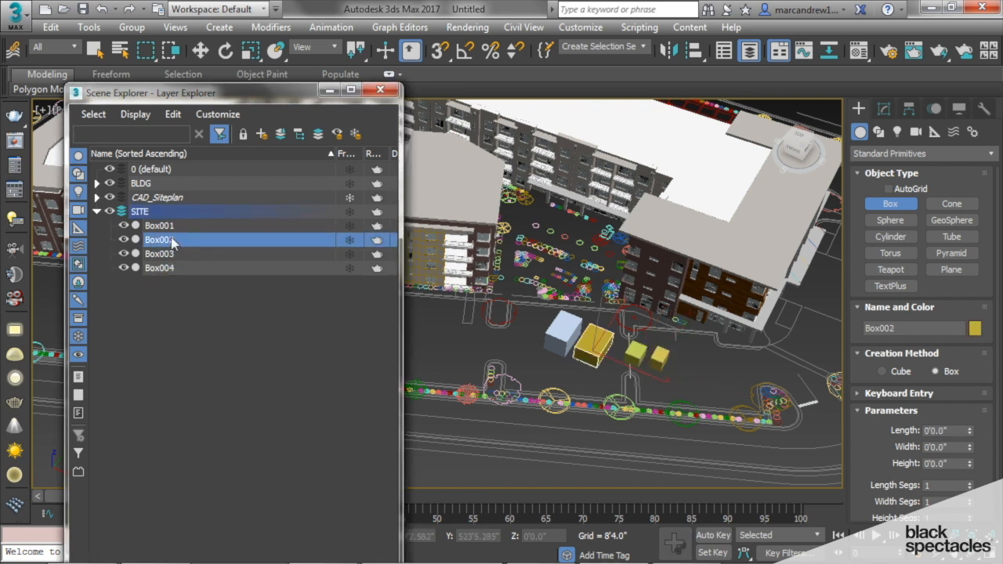
{"action": "left_click", "coordinate": [159, 267]}
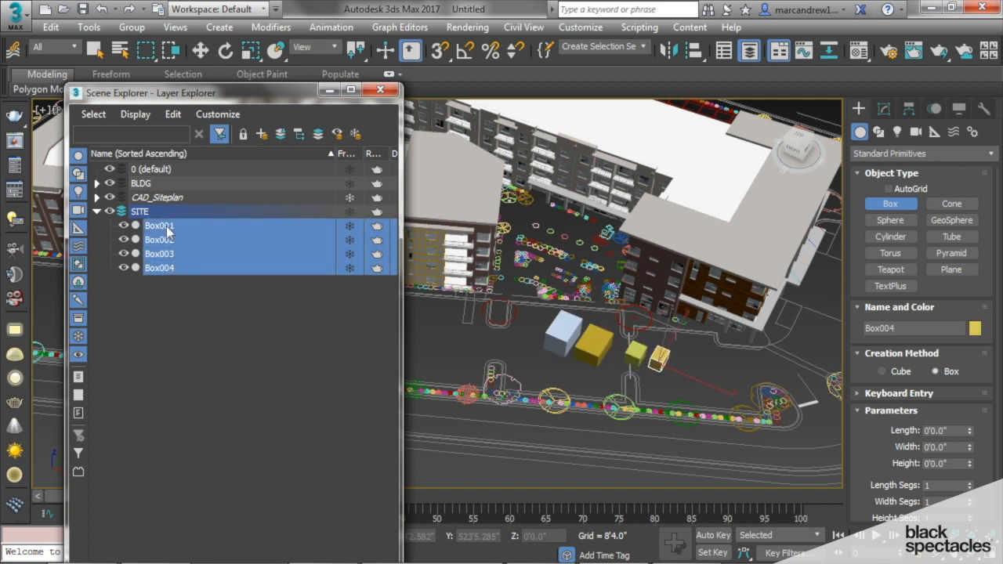
{"action": "left_click", "coordinate": [159, 267]}
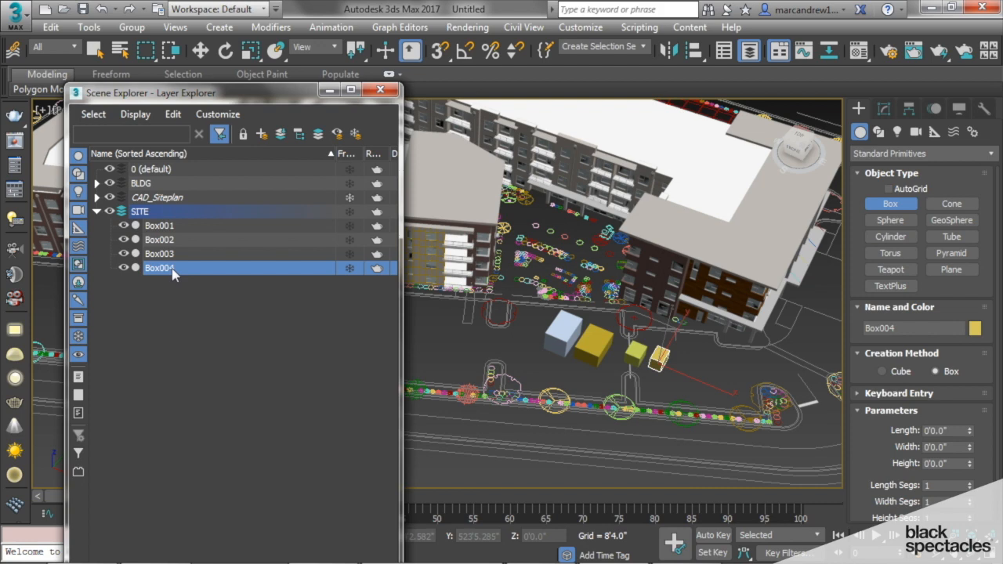